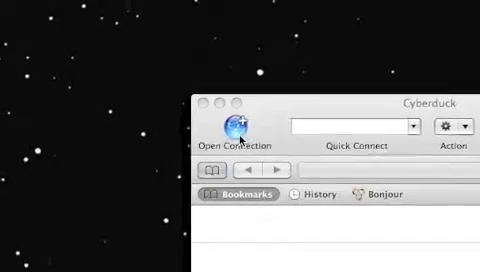
- Start a new connection and choose SFTP (SSH File Transfer Protocol) on port 22
{"action": "left_click", "coordinate": [236, 128]}
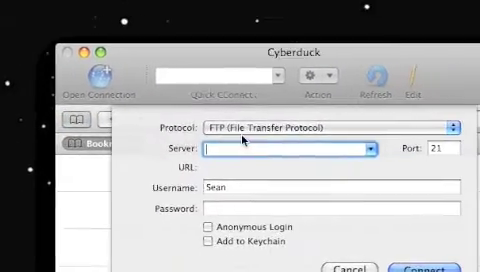
{"action": "left_click", "coordinate": [300, 128]}
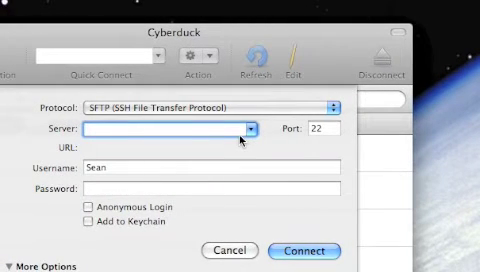
- Enter server 192.168.1.103, username root and the password in the connection form
{"action": "type", "text": "1"}
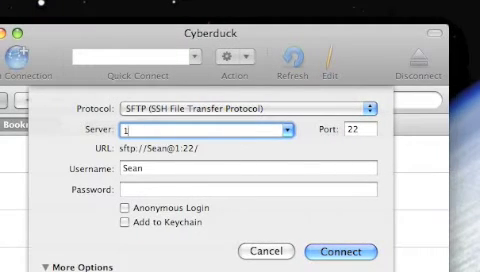
{"action": "type", "text": "92."}
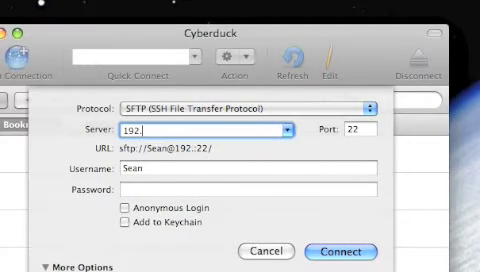
{"action": "type", "text": "168.1.103"}
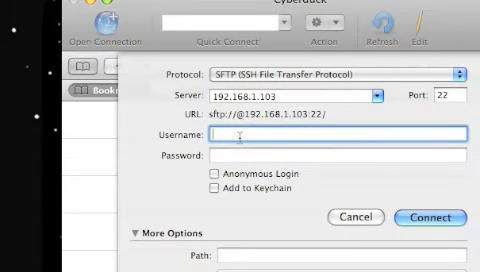
{"action": "type", "text": "root"}
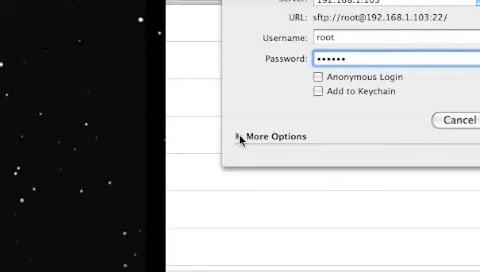
- Set the path to '/' under More Options and connect to the iPhone
{"action": "left_click", "coordinate": [234, 136]}
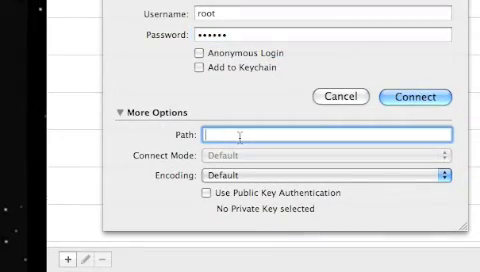
{"action": "type", "text": "/"}
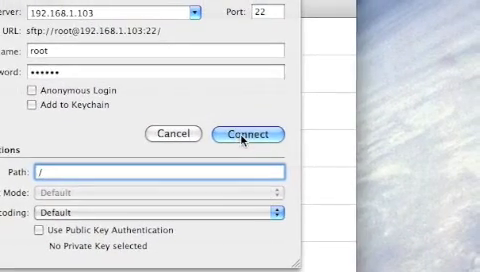
{"action": "left_click", "coordinate": [240, 134]}
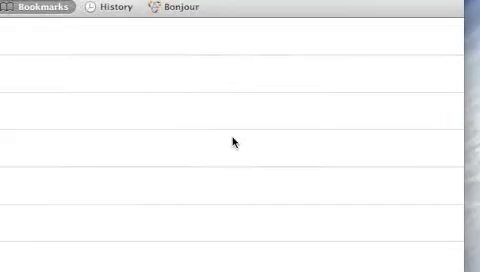